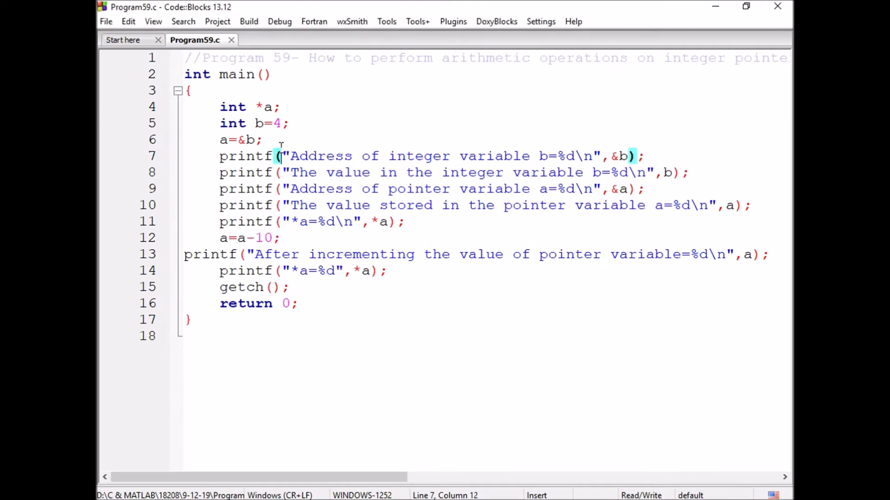
Annotate line 6 with the comment //b=2000.
{"action": "type", "text": "//"}
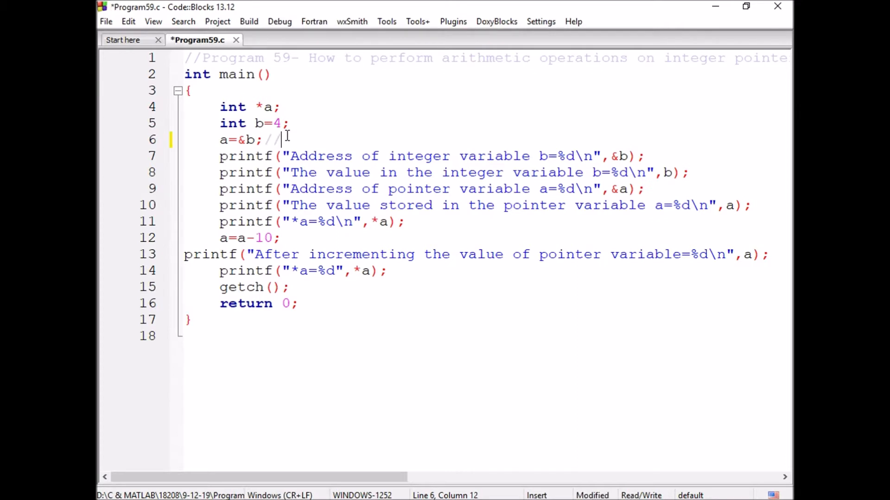
{"action": "type", "text": "b=2000"}
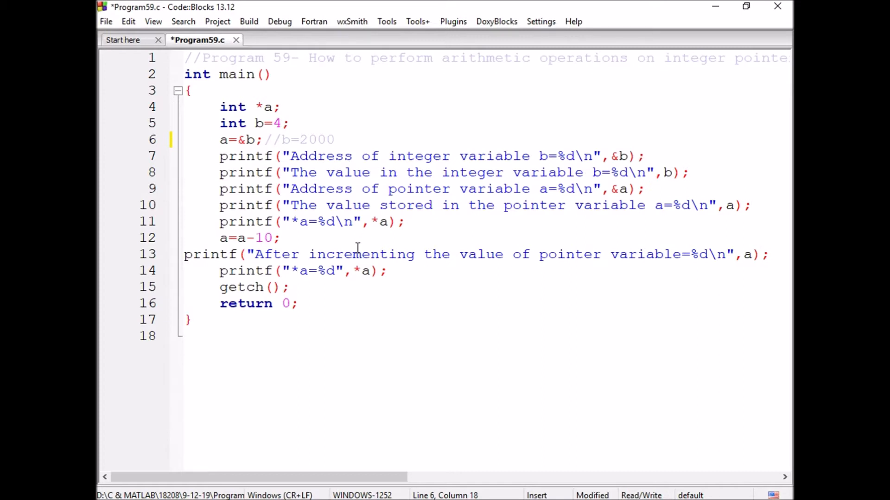
Replace -10 on line 12 with ++ and comment out the *a printf on line 14.
{"action": "key", "text": "Backspace"}
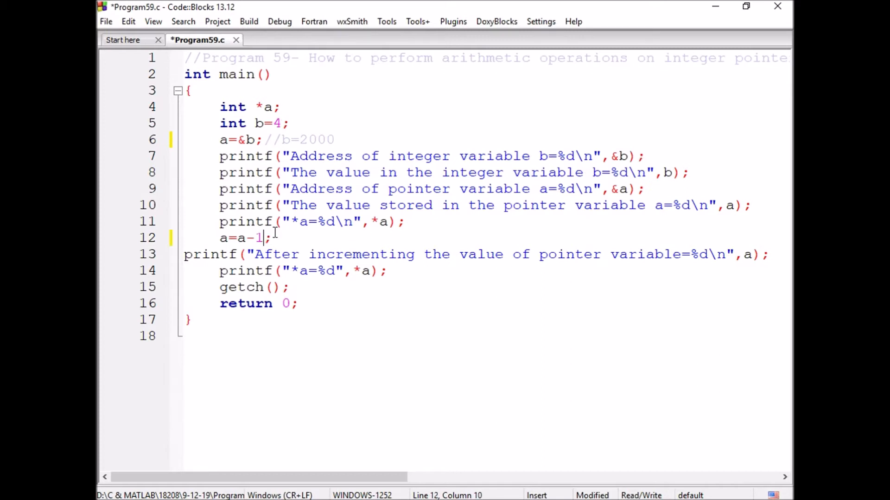
{"action": "key", "text": "BackSpace"}
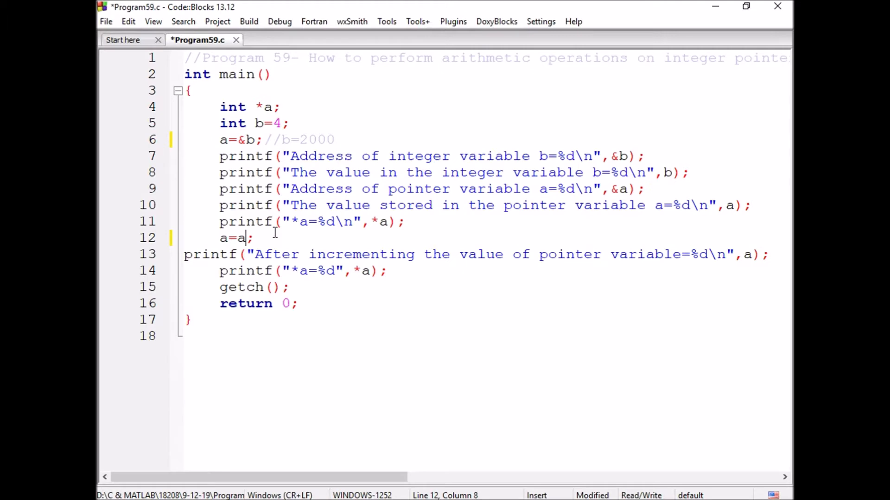
{"action": "type", "text": "++"}
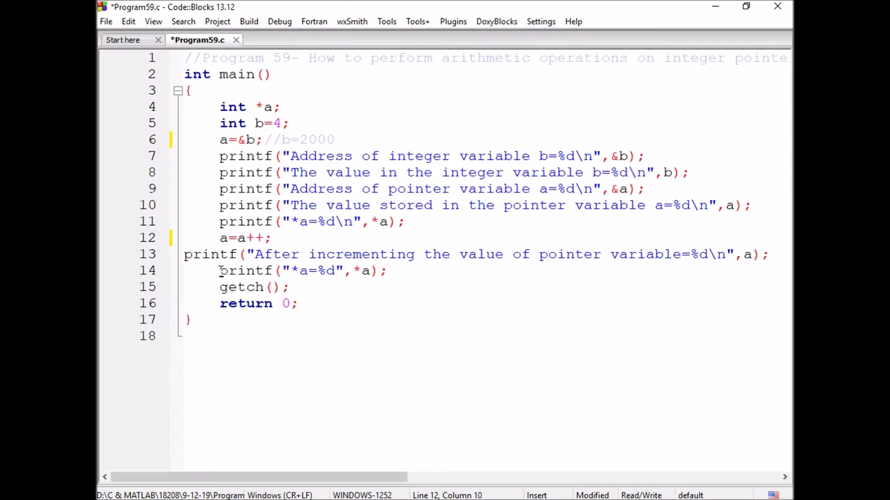
{"action": "type", "text": "//"}
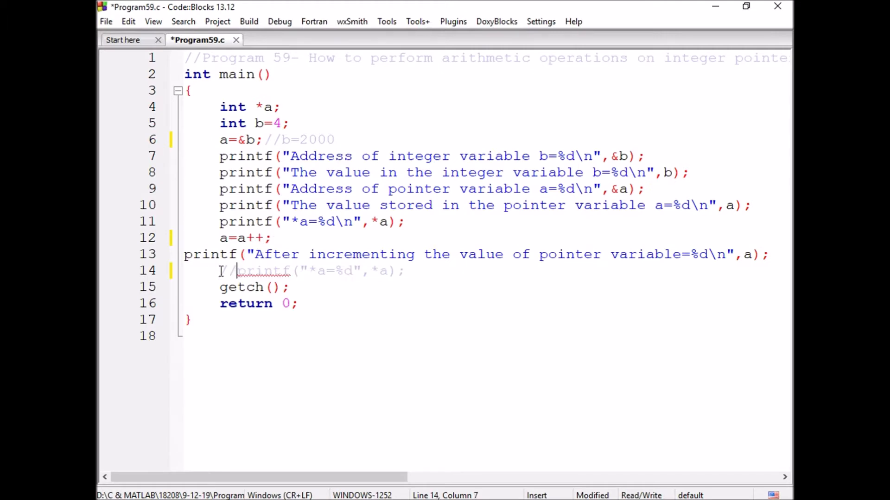
{"action": "left_click", "coordinate": [238, 238]}
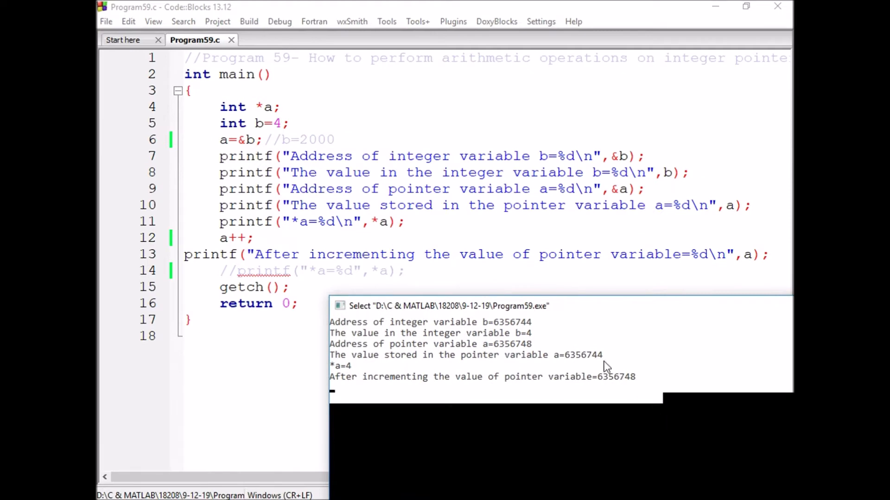
{"action": "mouse_move", "coordinate": [633, 386]}
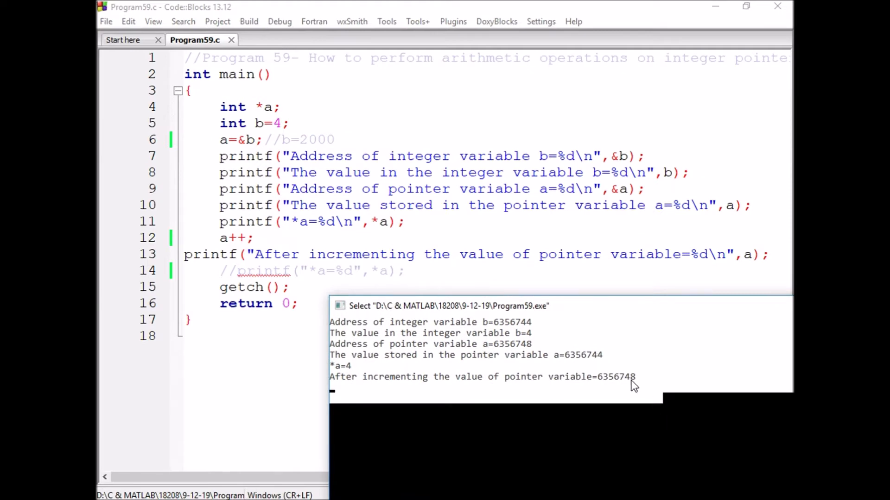
{"action": "mouse_move", "coordinate": [652, 388]}
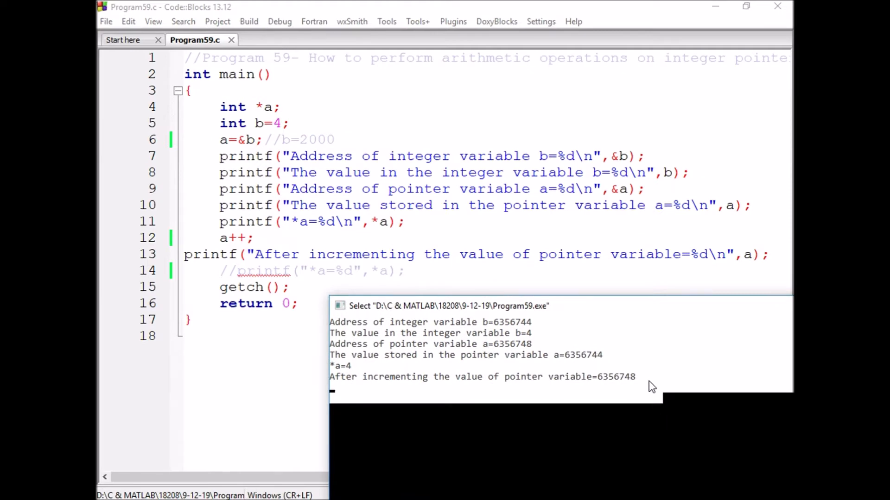
{"action": "mouse_move", "coordinate": [649, 384]}
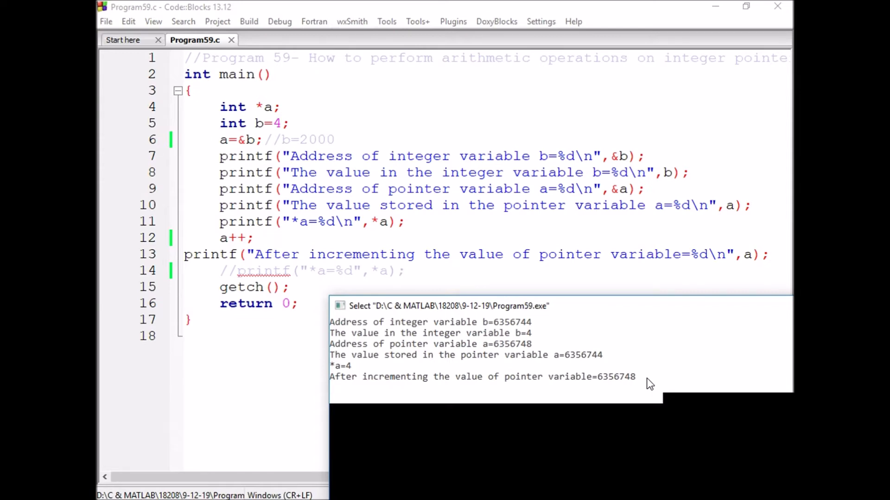
{"action": "mouse_move", "coordinate": [626, 382]}
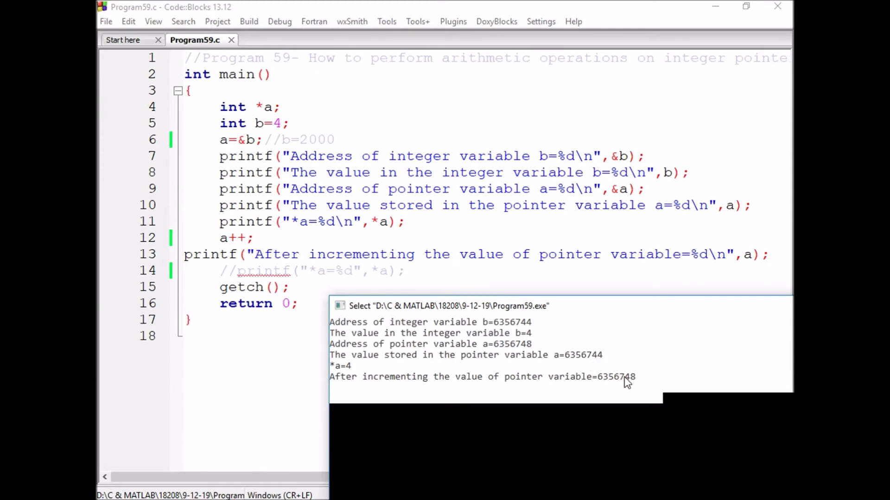
{"action": "mouse_move", "coordinate": [598, 364]}
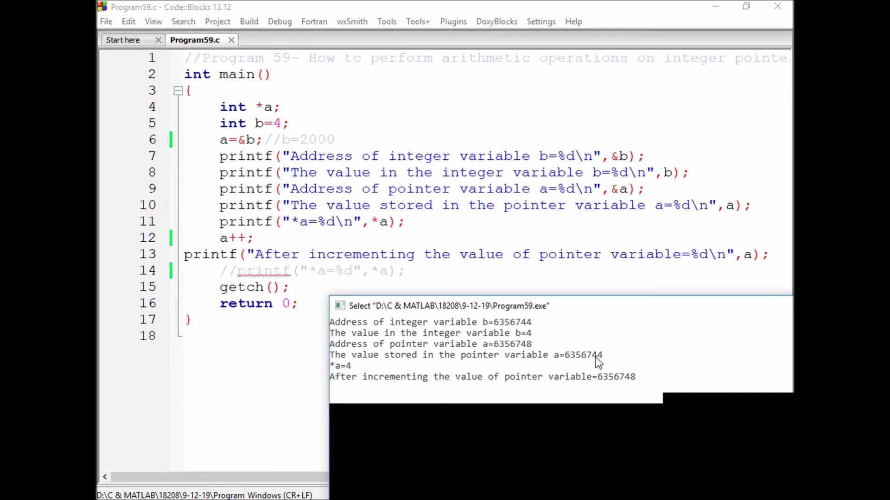
{"action": "mouse_move", "coordinate": [628, 379]}
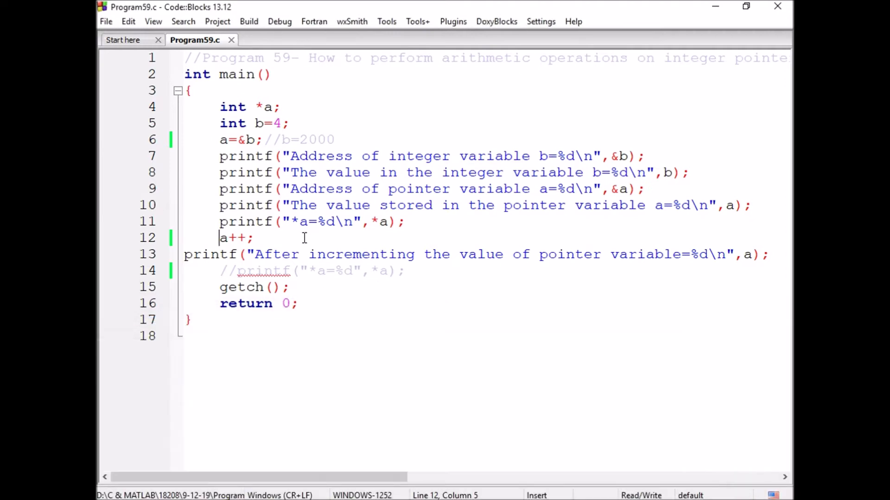
Add a second a++; line after the first increment.
{"action": "type", "text": "a"}
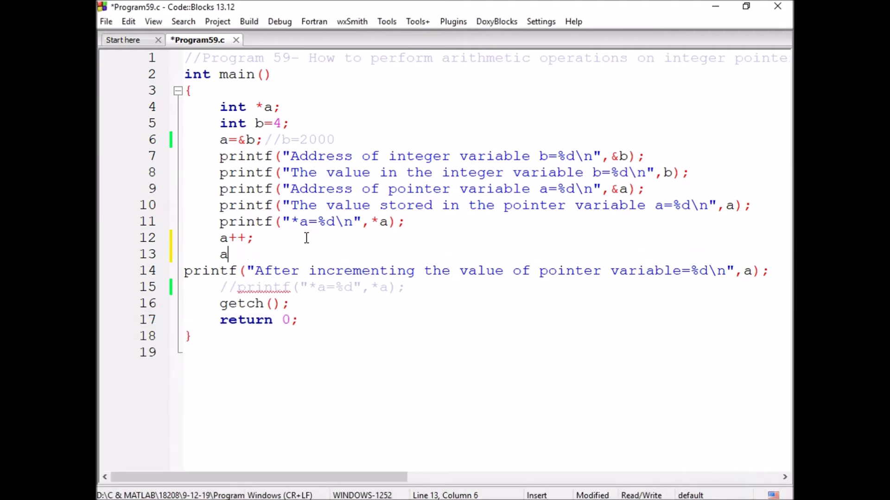
{"action": "type", "text": "++;"}
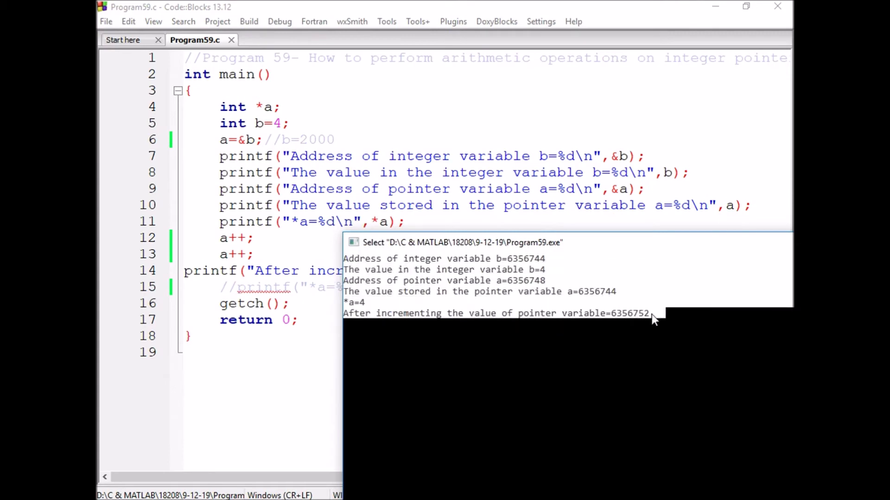
{"action": "mouse_move", "coordinate": [685, 275]}
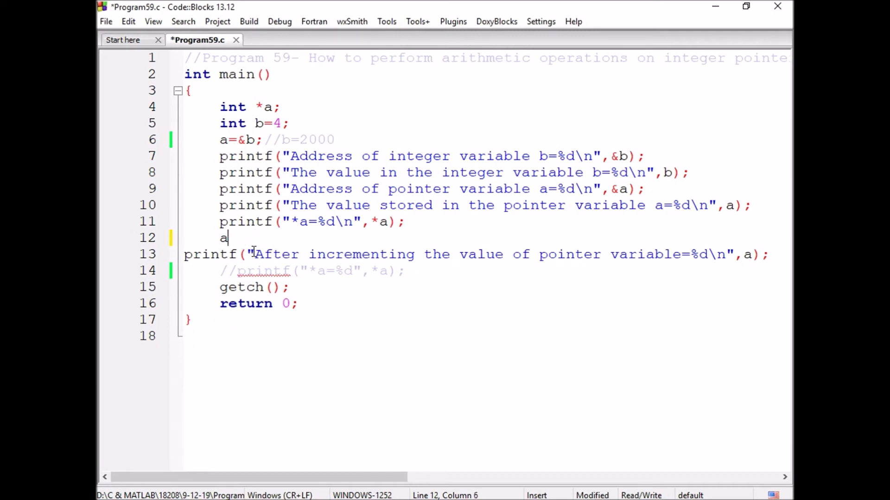
Change line 12 to a--; and build and run the decrement version.
{"action": "type", "text": "--:"}
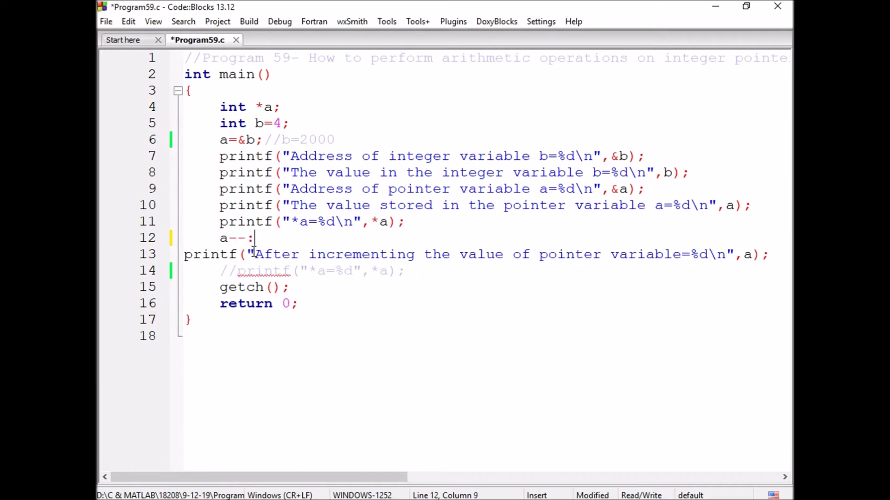
{"action": "key", "text": "Backspace"}
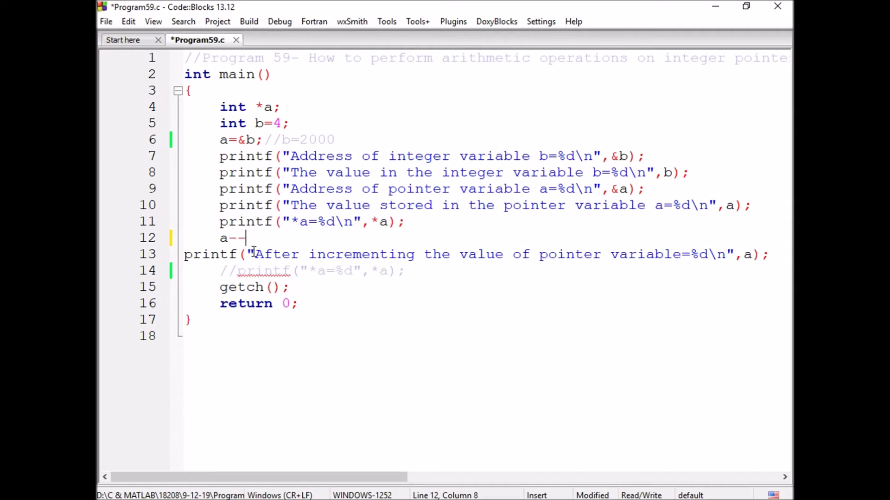
{"action": "type", "text": ";"}
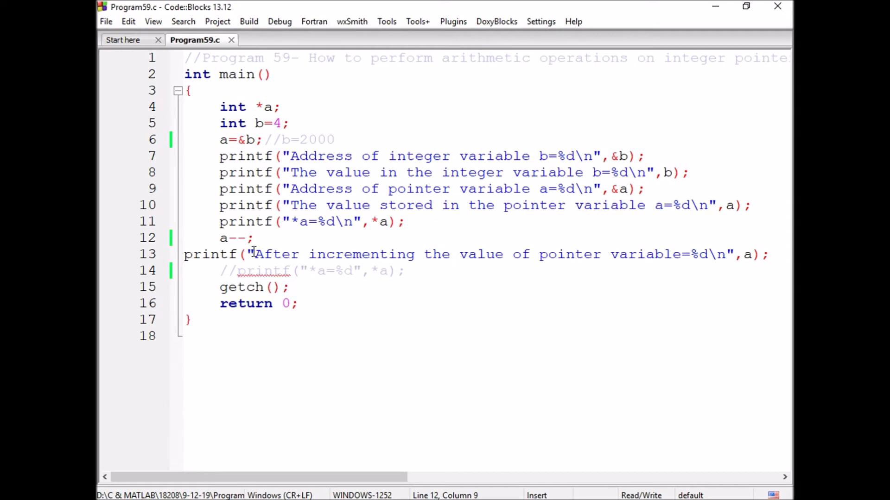
{"action": "left_click", "coordinate": [248, 21]}
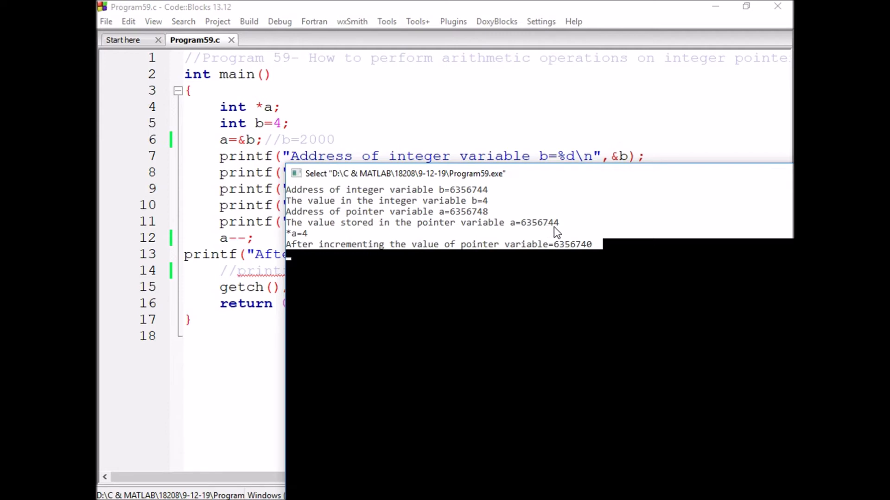
{"action": "mouse_move", "coordinate": [596, 258]}
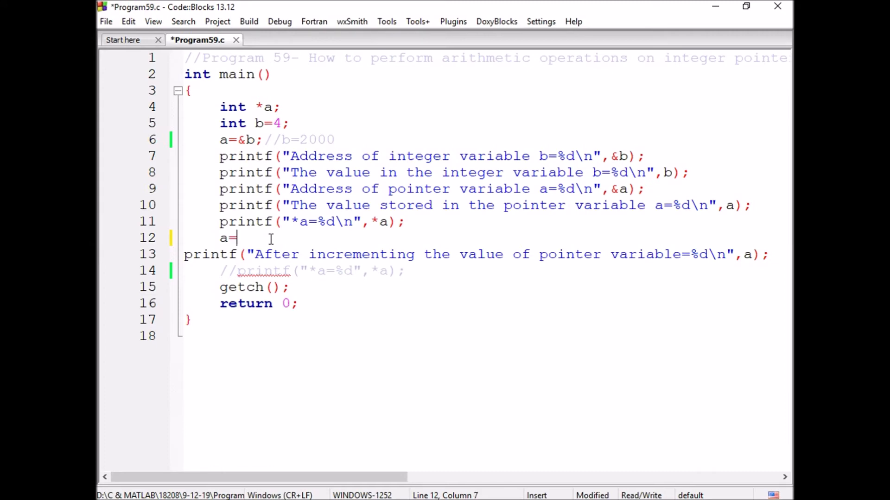
Change line 12 to a=a+10; and build and run it with F9.
{"action": "type", "text": "a=10"}
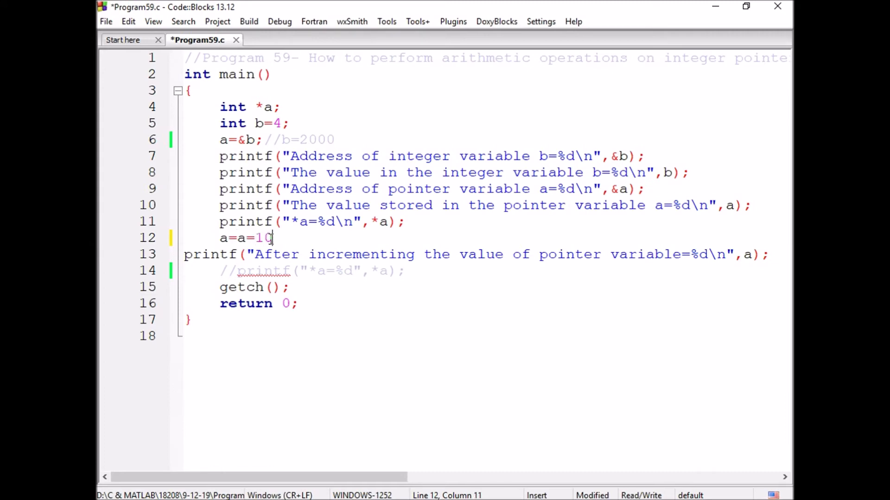
{"action": "key", "text": "BackSpace"}
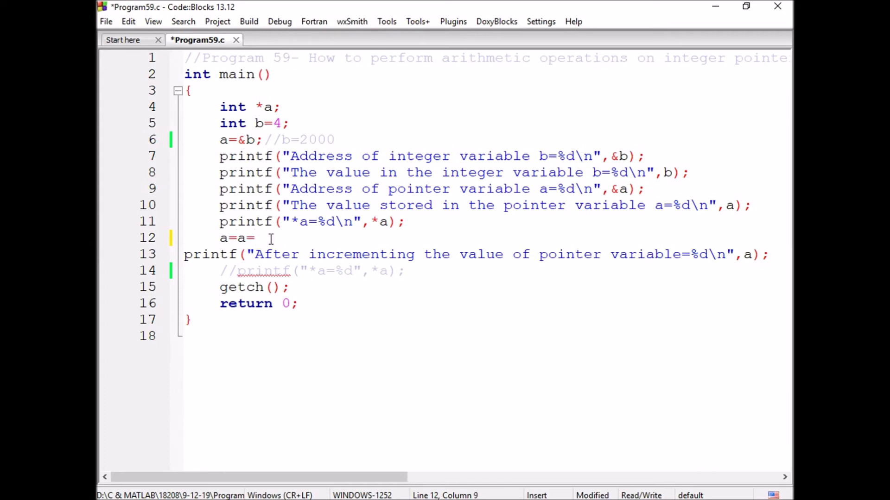
{"action": "type", "text": "+10"}
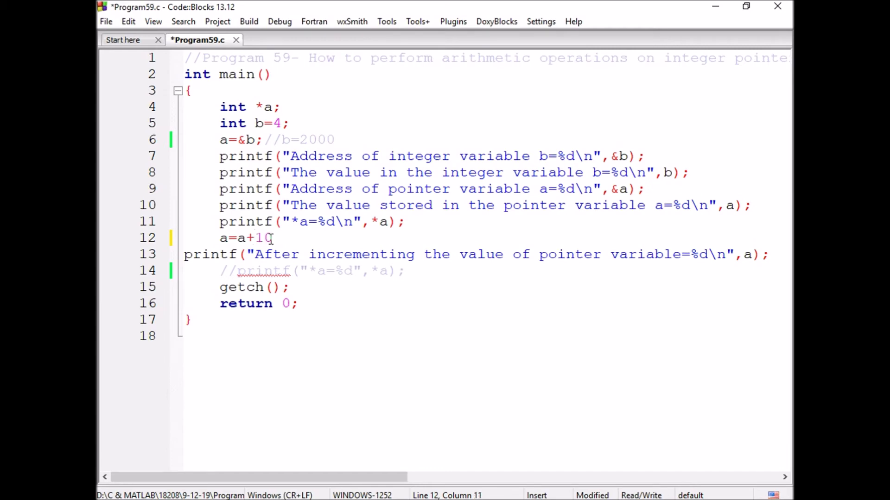
{"action": "type", "text": ";"}
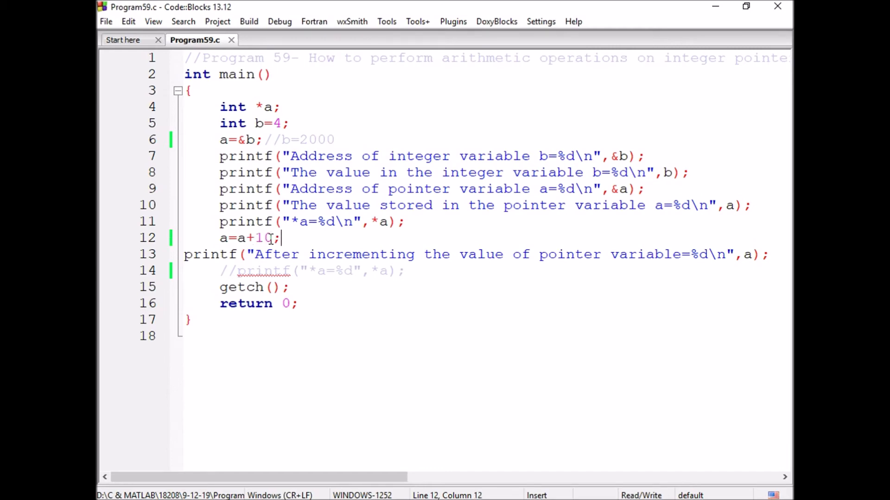
{"action": "key", "text": "F9"}
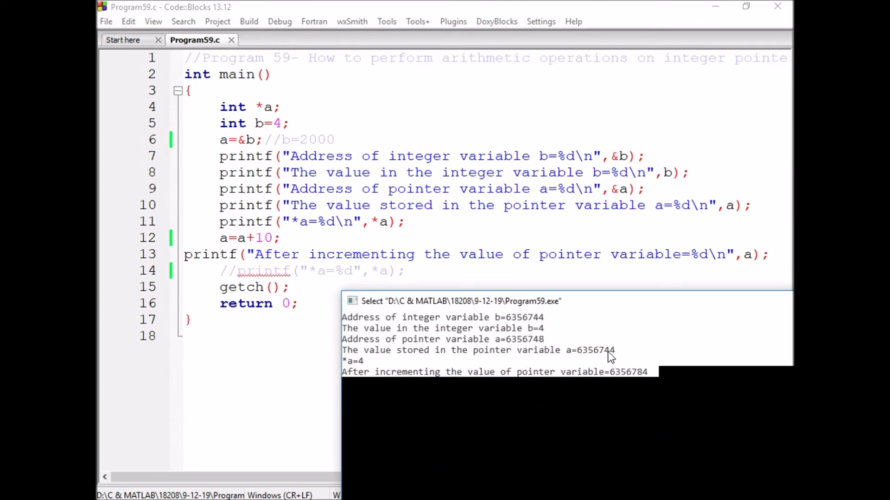
{"action": "mouse_move", "coordinate": [707, 423]}
{"action": "type", "text": "-"}
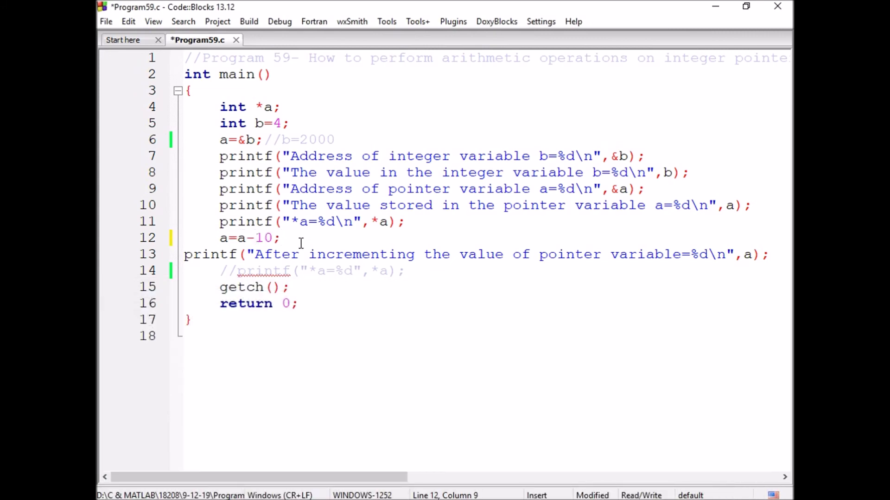
Save, build and run the a=a-10 version, then close the console output window.
{"action": "key", "text": "ctrl+s"}
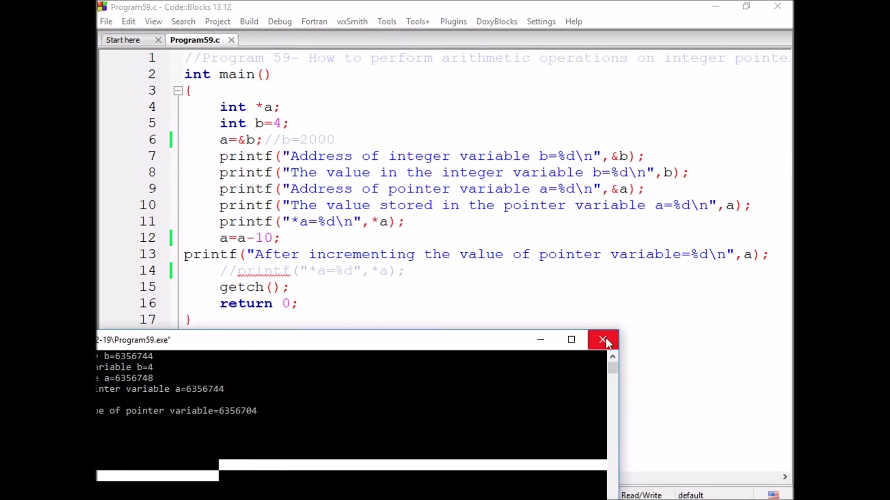
{"action": "left_click", "coordinate": [603, 340]}
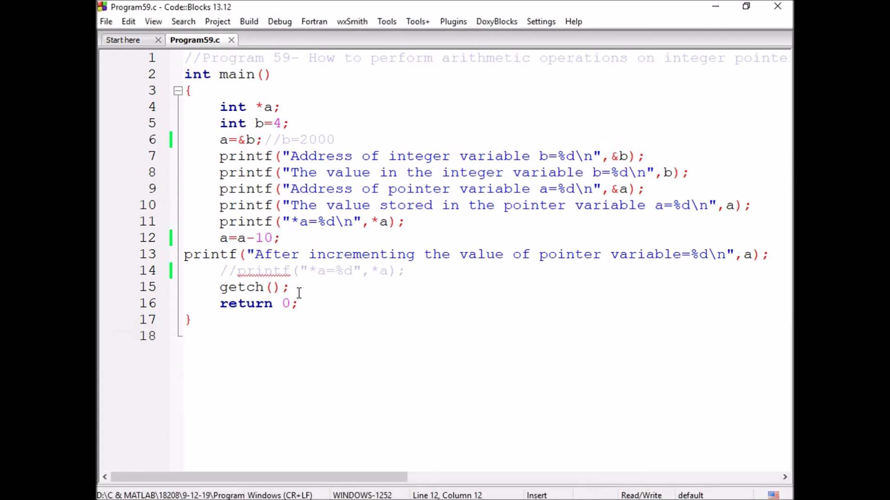